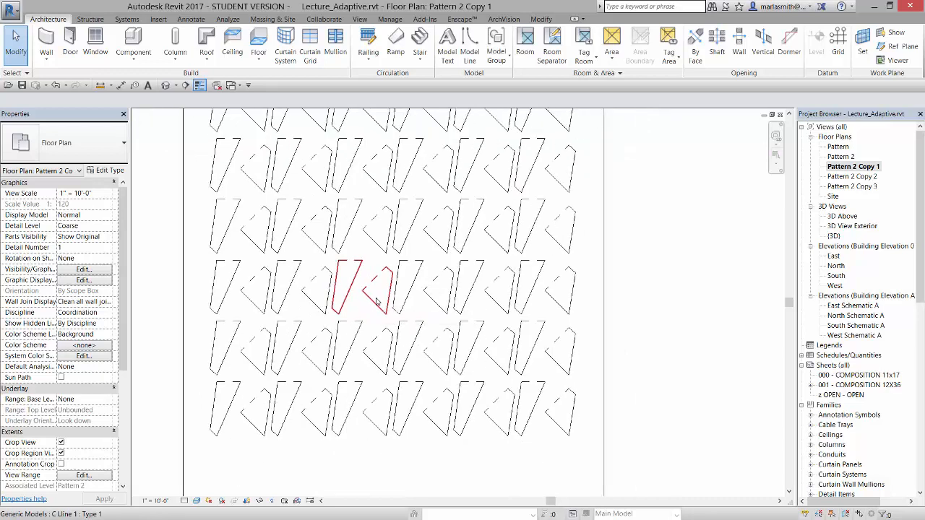
Open the selected C Line 1 family in the family editor.
{"action": "left_click", "coordinate": [361, 287]}
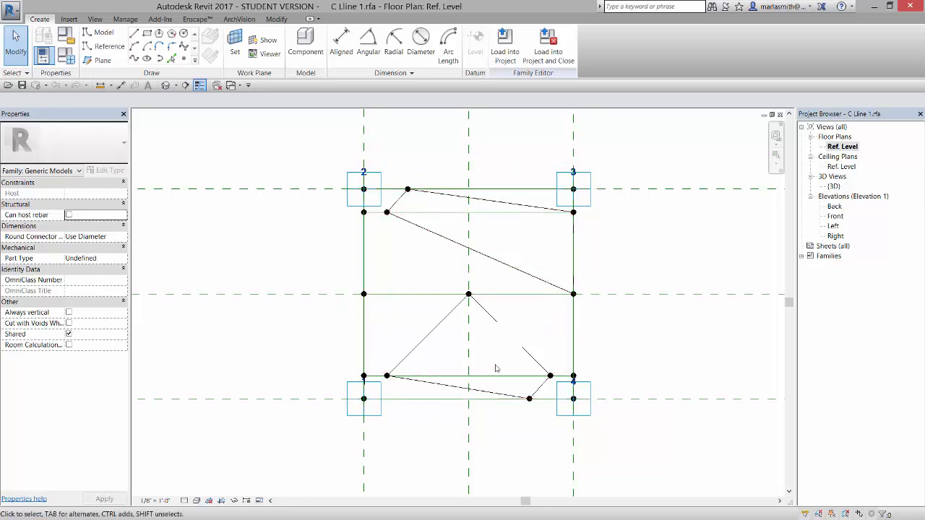
{"action": "mouse_move", "coordinate": [385, 213]}
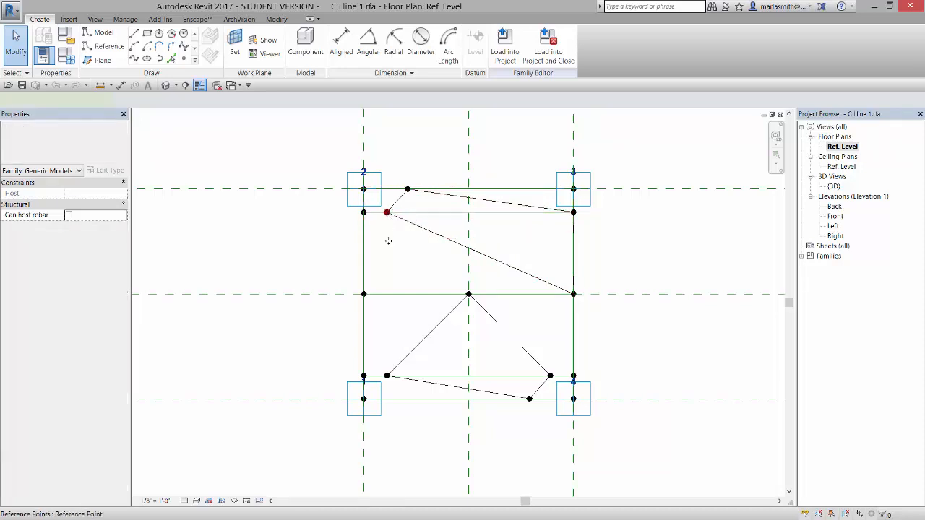
Associate the top-left hosted point's Normalized Curve Parameter with the po1 parameter.
{"action": "left_click", "coordinate": [388, 211]}
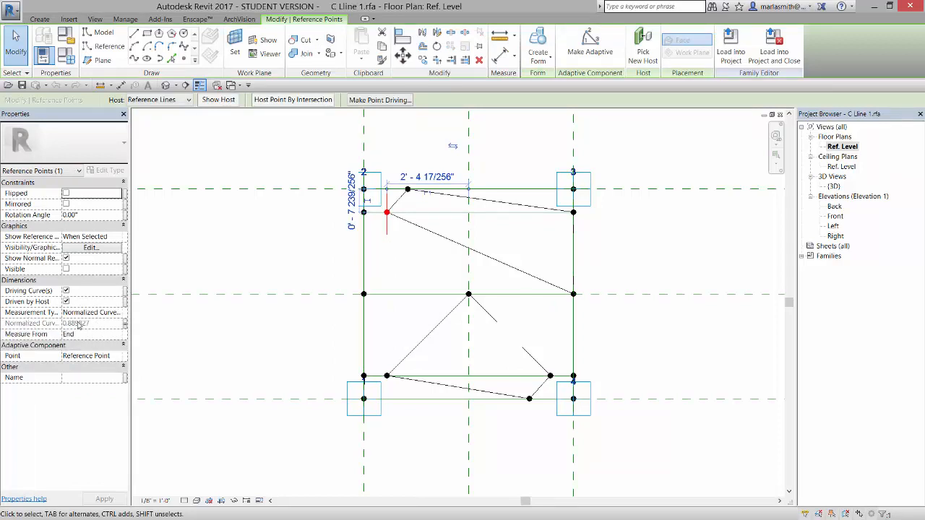
{"action": "mouse_move", "coordinate": [385, 213]}
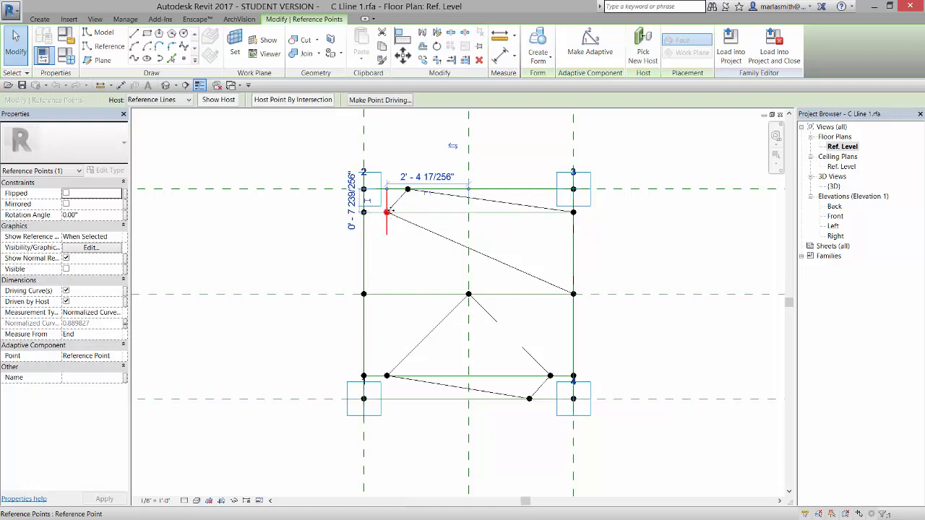
{"action": "mouse_move", "coordinate": [125, 325]}
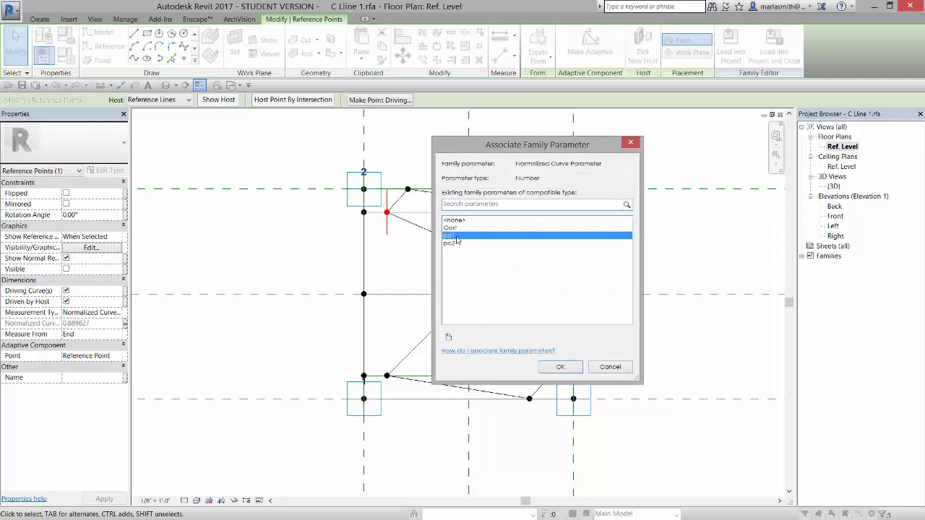
{"action": "left_click", "coordinate": [561, 368]}
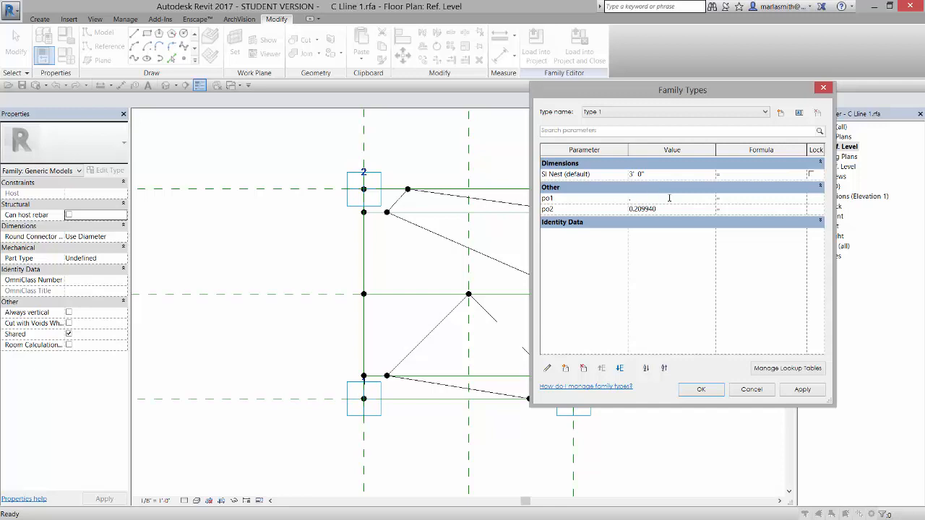
Enter po1 = 0.75 and po2 = 0.25 in Family Types and apply so the hosted points shift.
{"action": "type", "text": ".75"}
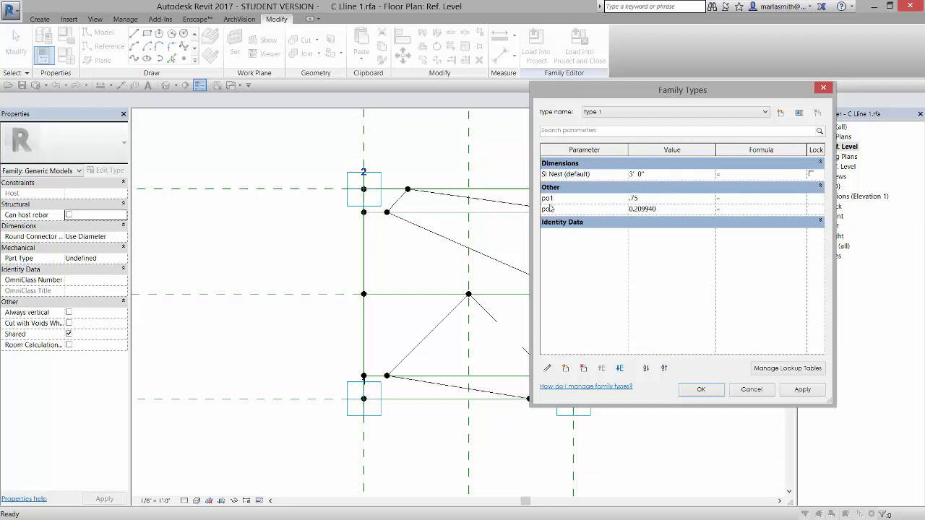
{"action": "left_click_drag", "start_coordinate": [683, 89], "coordinate": [747, 93]}
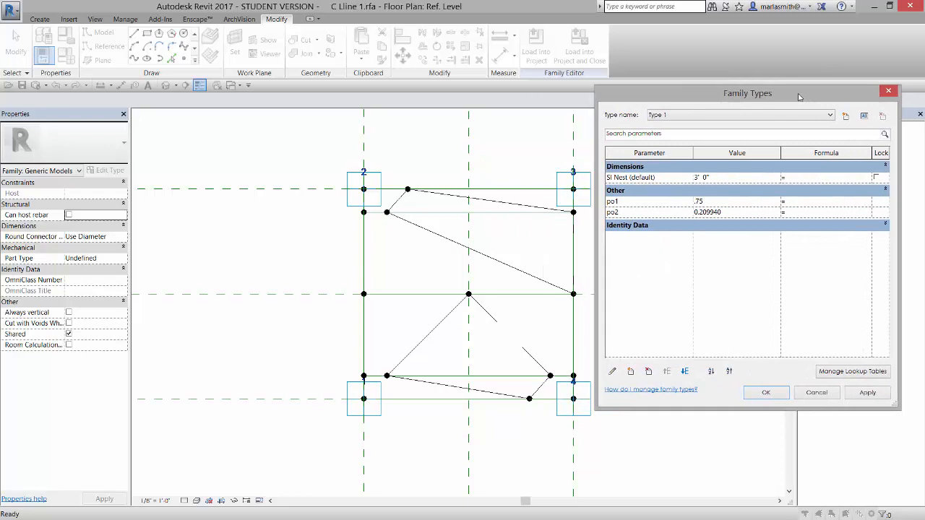
{"action": "left_click", "coordinate": [867, 394]}
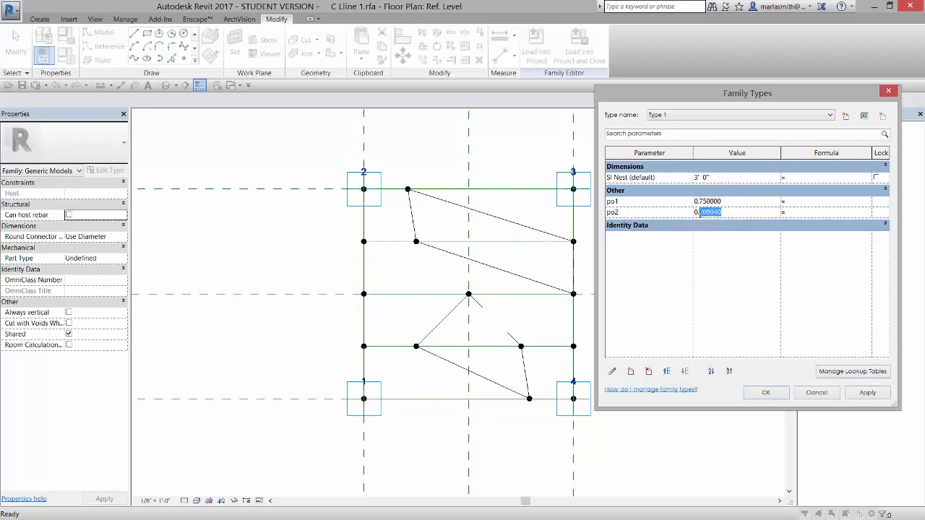
{"action": "type", "text": "0.0"}
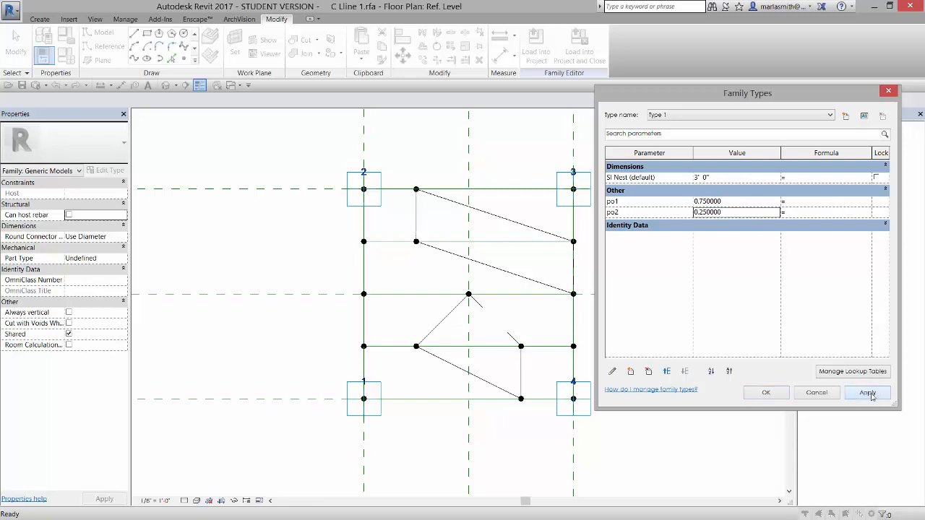
{"action": "left_click", "coordinate": [867, 393]}
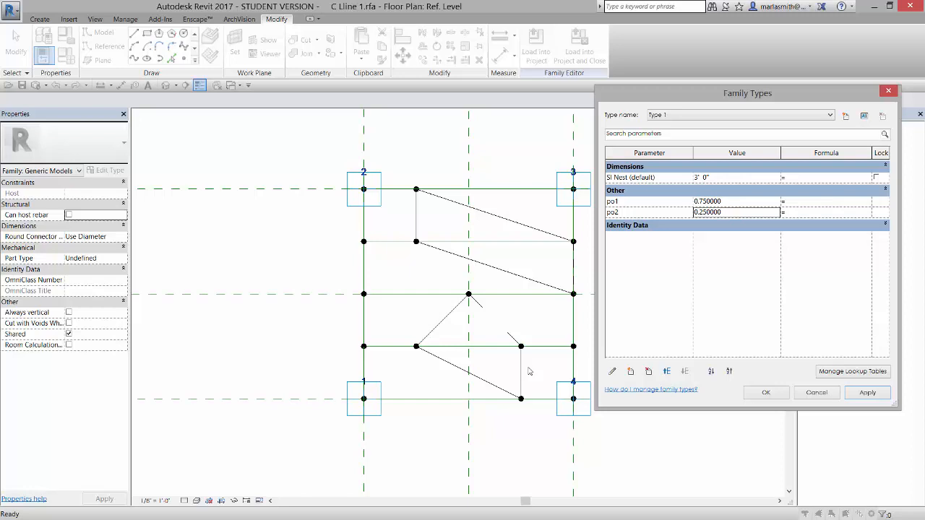
{"action": "mouse_move", "coordinate": [543, 326]}
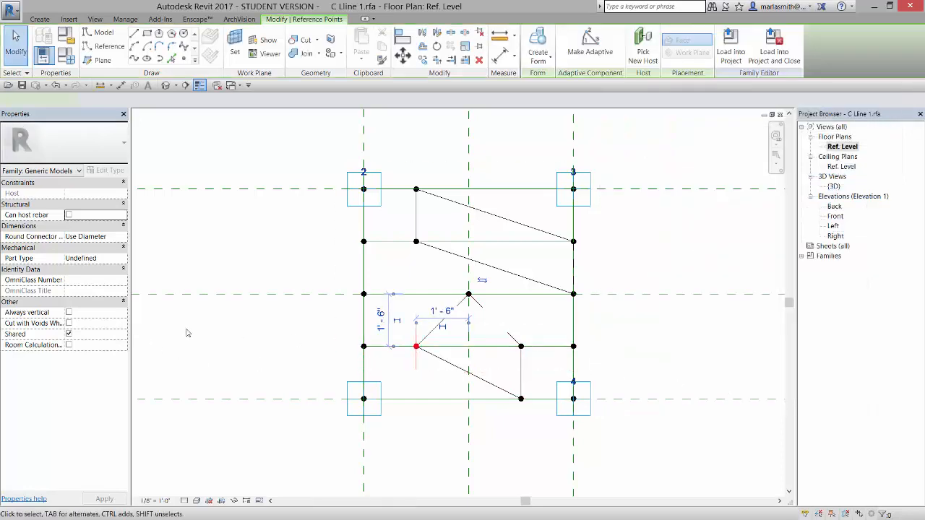
{"action": "left_click", "coordinate": [415, 347]}
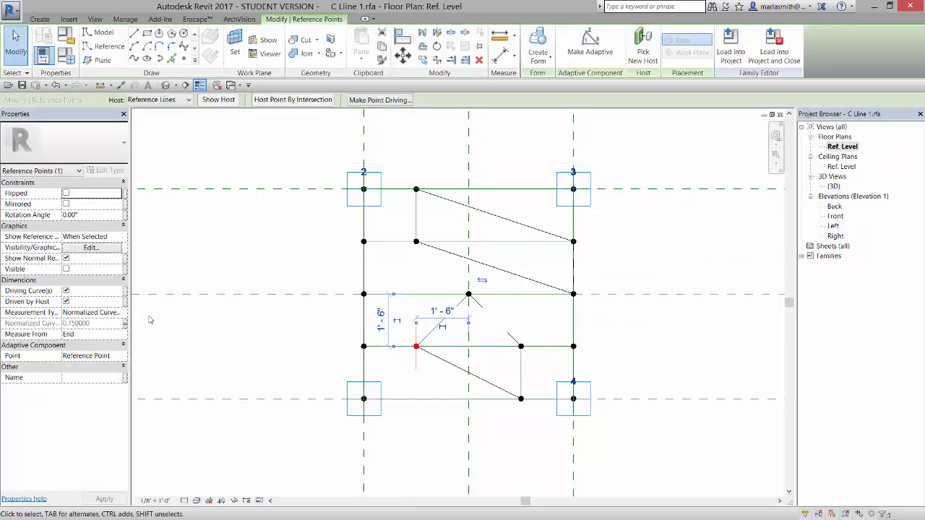
{"action": "left_click", "coordinate": [572, 188]}
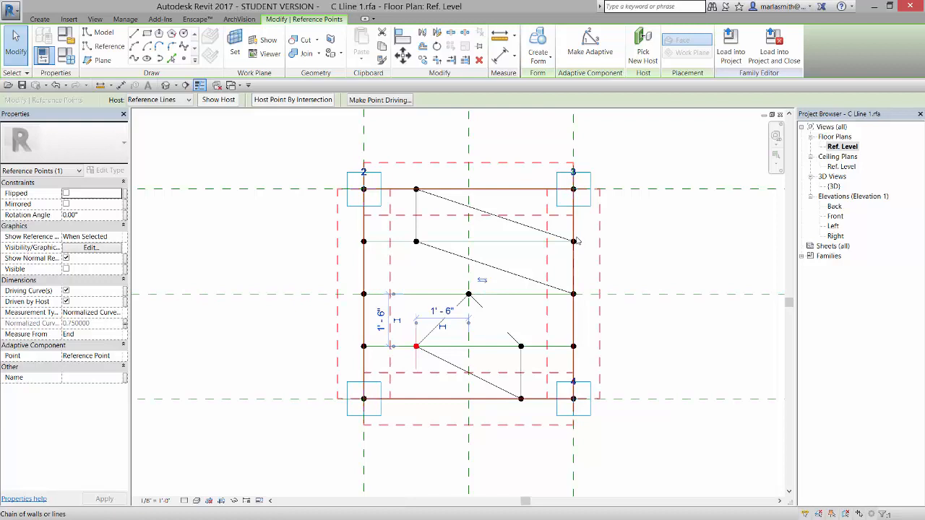
{"action": "left_click", "coordinate": [571, 399]}
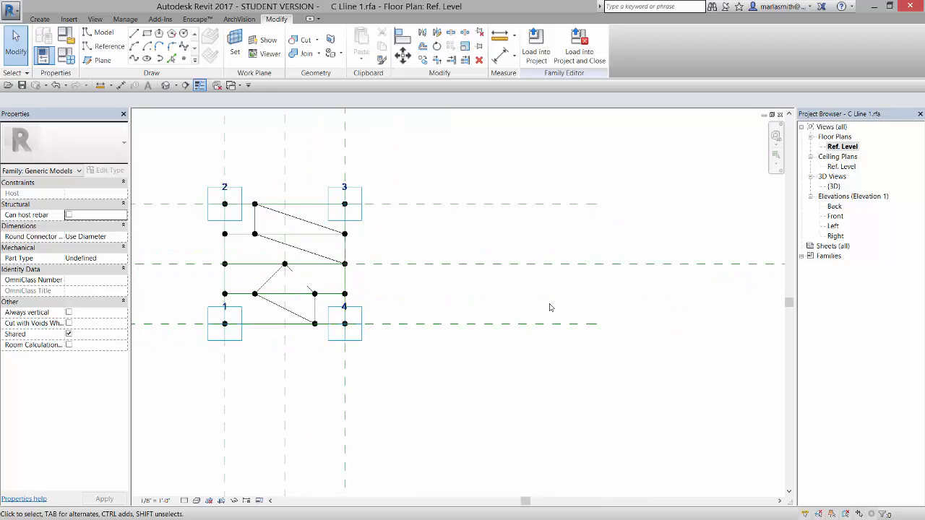
{"action": "mouse_move", "coordinate": [521, 243]}
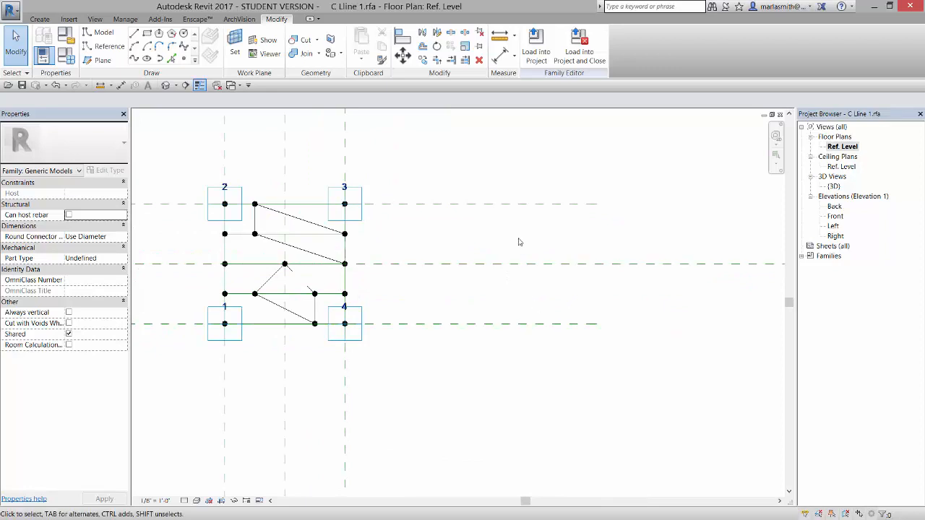
Pick the corner reference points and make them adaptive points 1–4 beside the frame.
{"action": "left_click", "coordinate": [344, 204]}
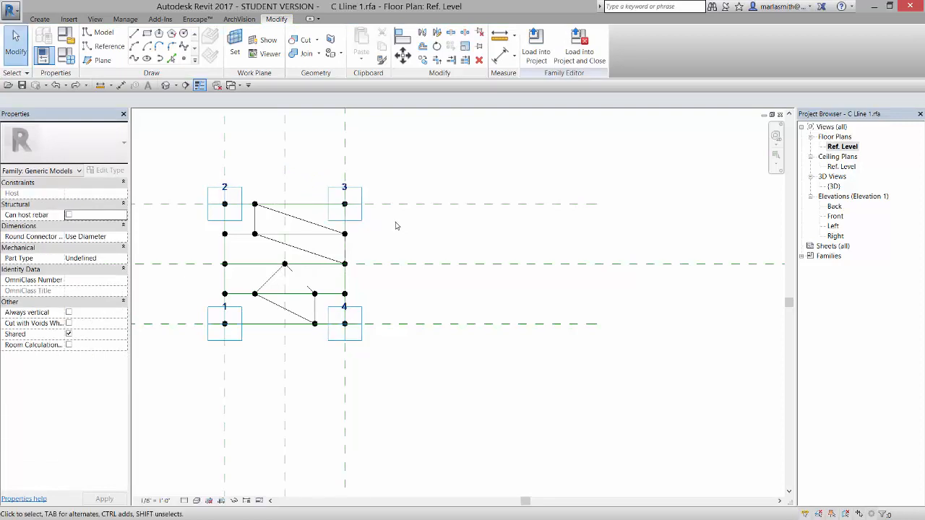
{"action": "left_click", "coordinate": [344, 204]}
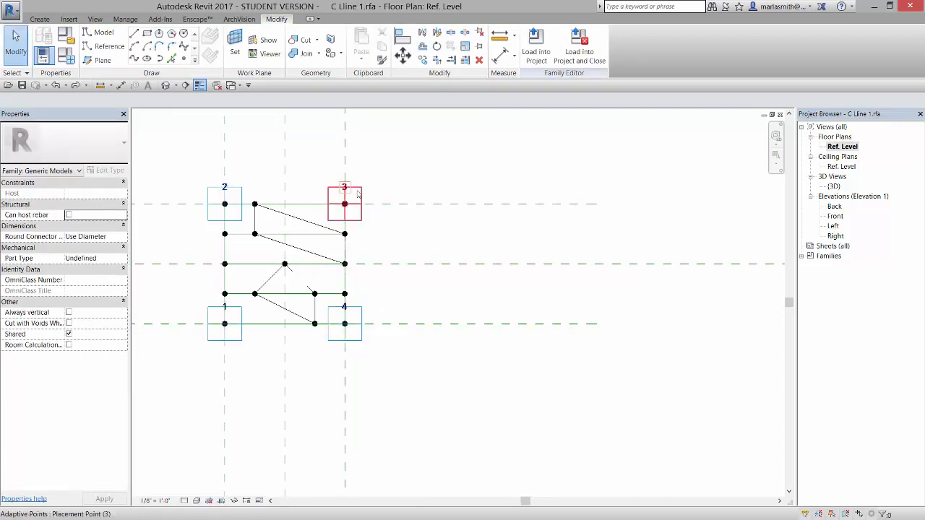
{"action": "left_click", "coordinate": [344, 324]}
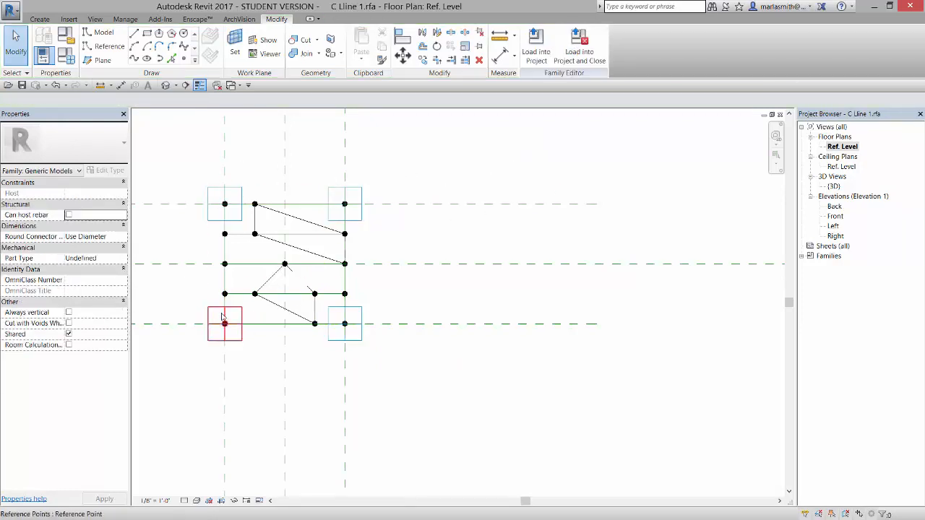
{"action": "left_click", "coordinate": [419, 149]}
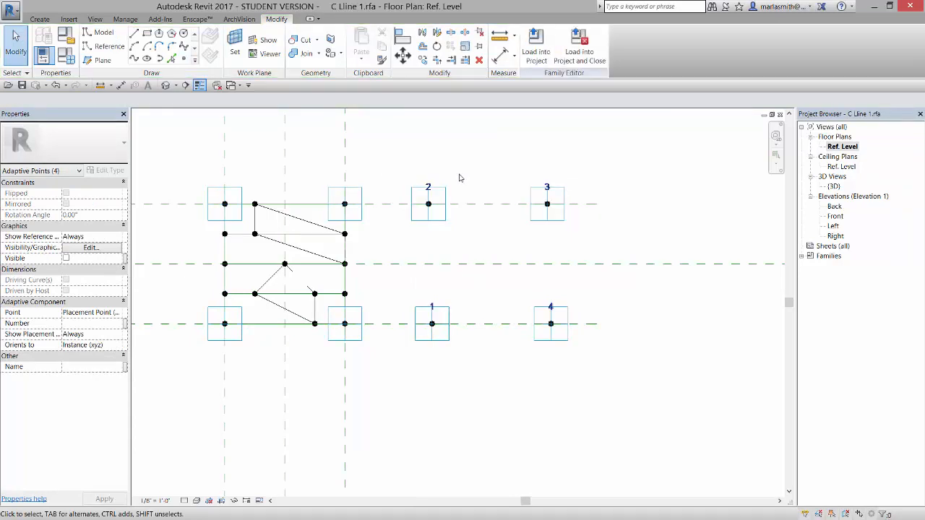
Draw reference lines between the new adaptive points and view the closed rectangle in 3D.
{"action": "left_click", "coordinate": [283, 264]}
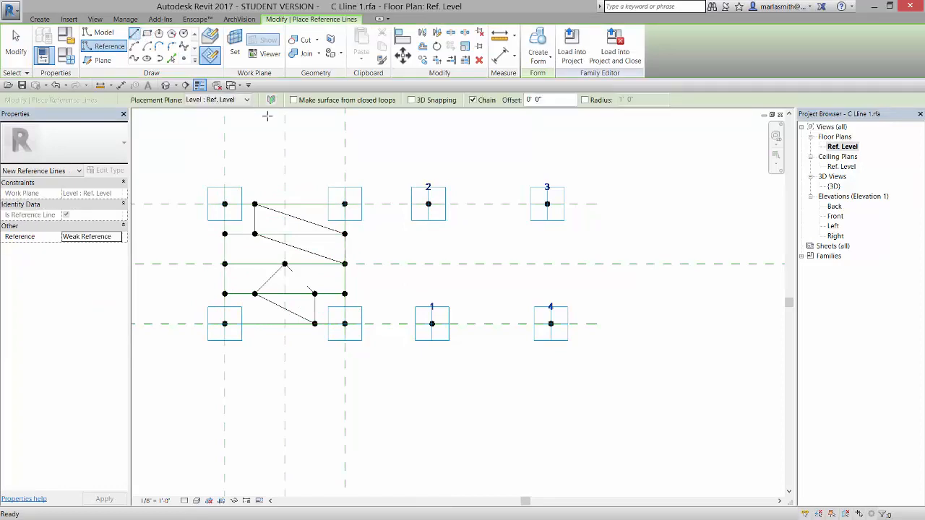
{"action": "mouse_move", "coordinate": [210, 55]}
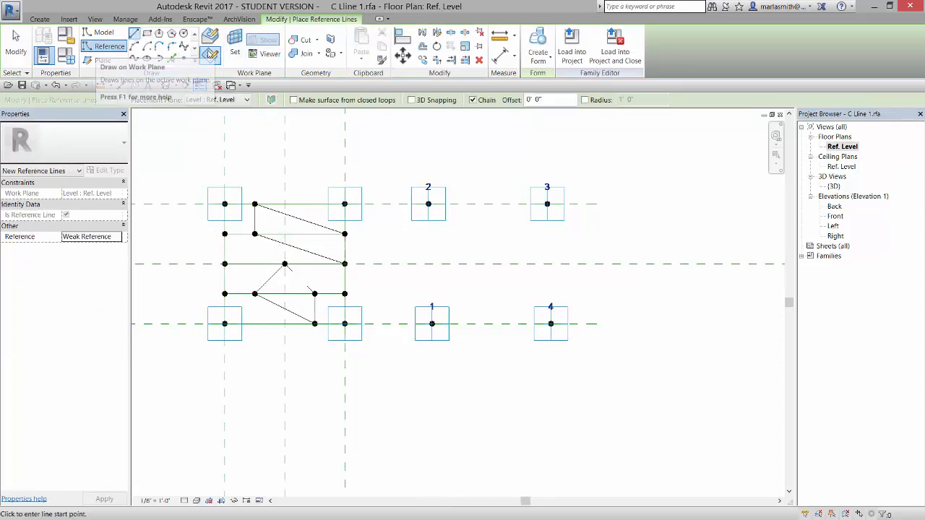
{"action": "mouse_move", "coordinate": [213, 34]}
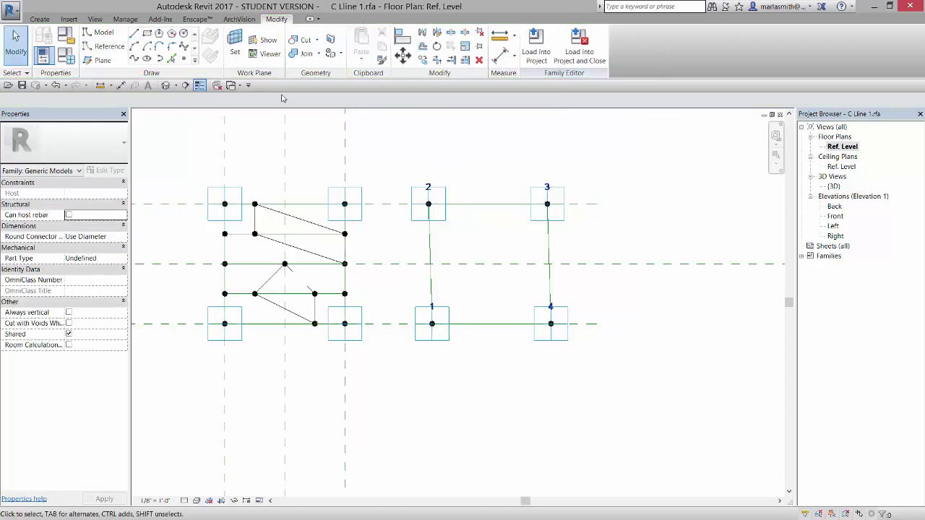
{"action": "double_click", "coordinate": [837, 185]}
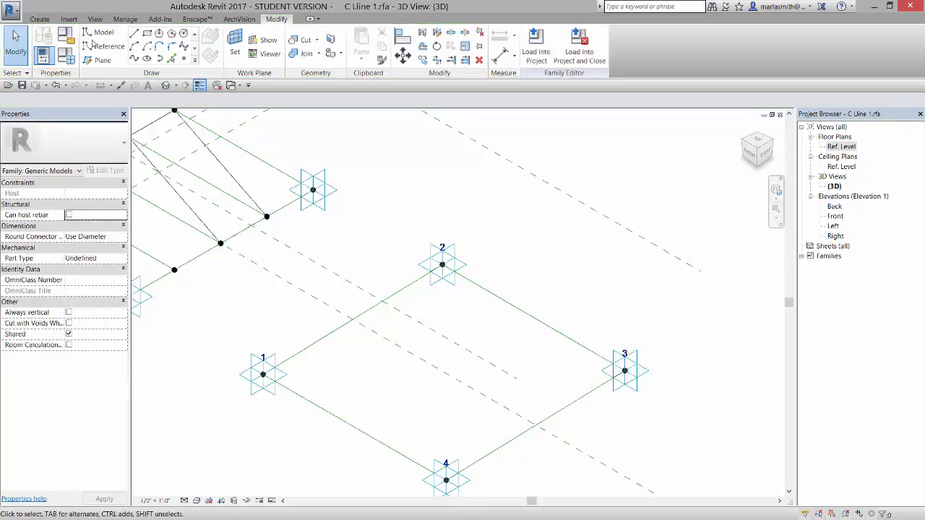
{"action": "left_click", "coordinate": [93, 47]}
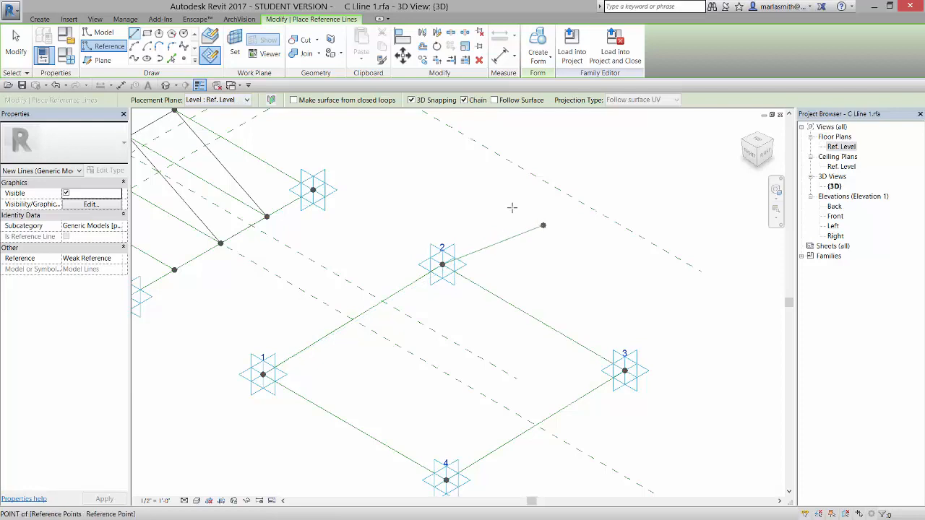
{"action": "left_click", "coordinate": [625, 371]}
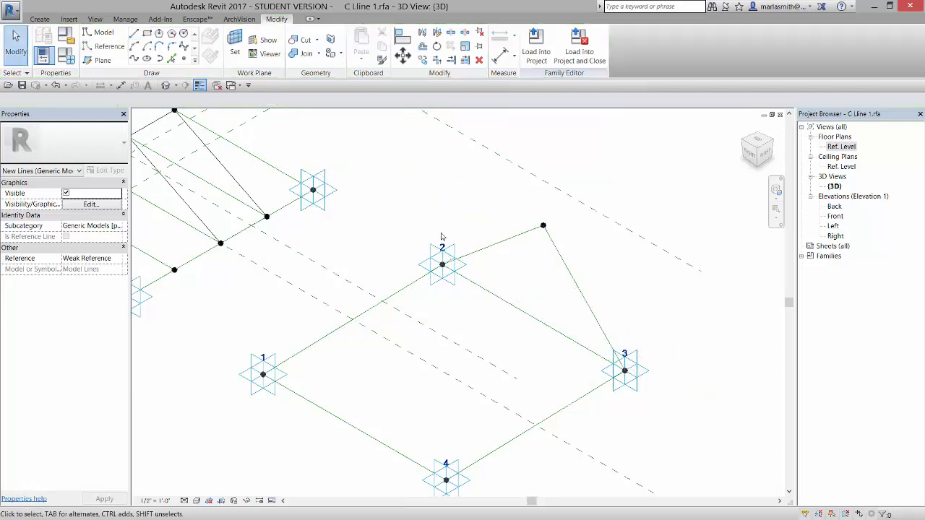
{"action": "left_click", "coordinate": [441, 271]}
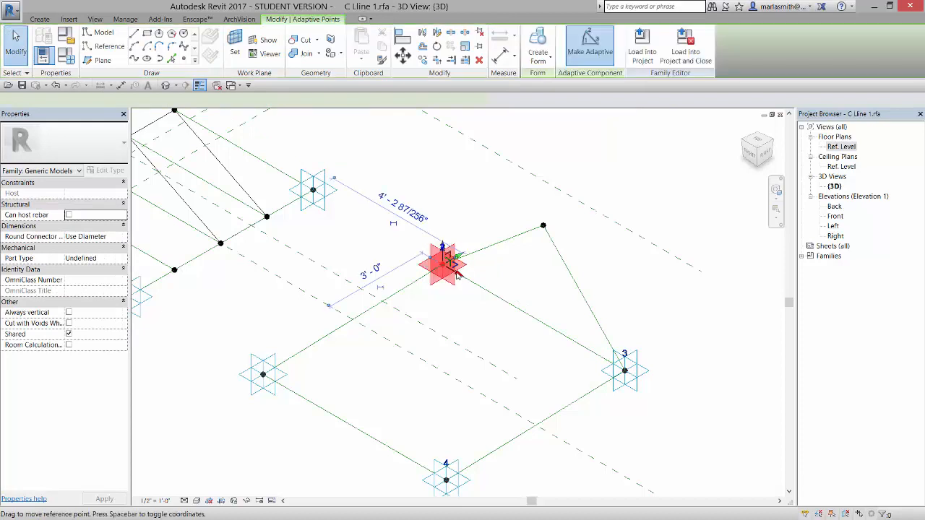
{"action": "left_click_drag", "start_coordinate": [446, 263], "coordinate": [495, 296]}
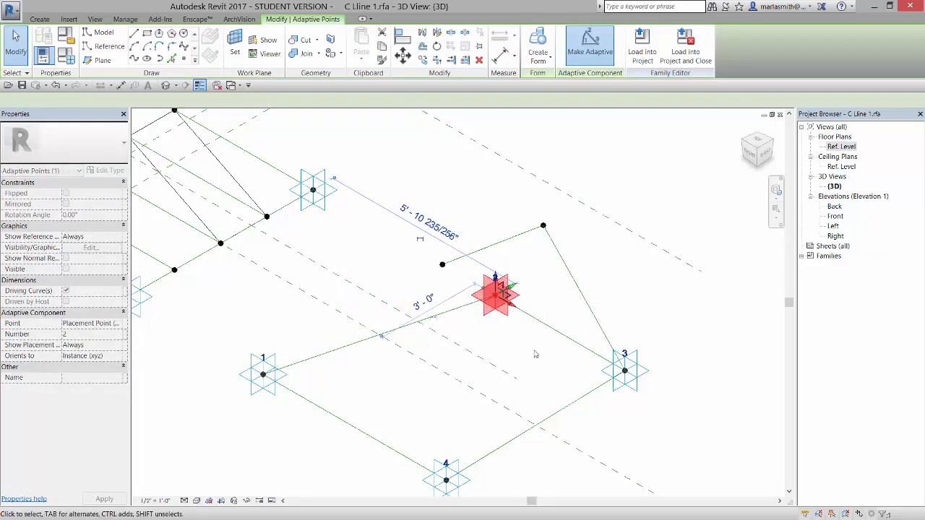
{"action": "left_click_drag", "start_coordinate": [494, 292], "coordinate": [448, 267]}
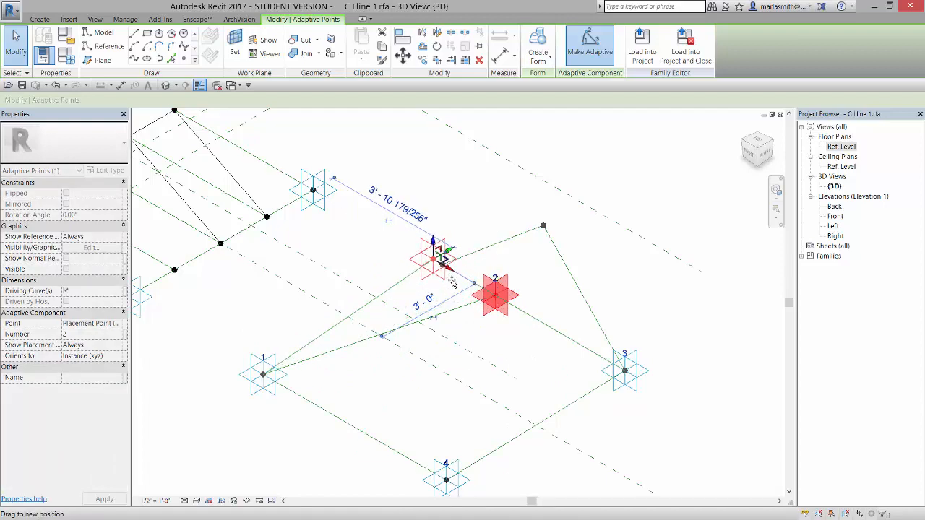
{"action": "left_click_drag", "start_coordinate": [495, 292], "coordinate": [466, 275]}
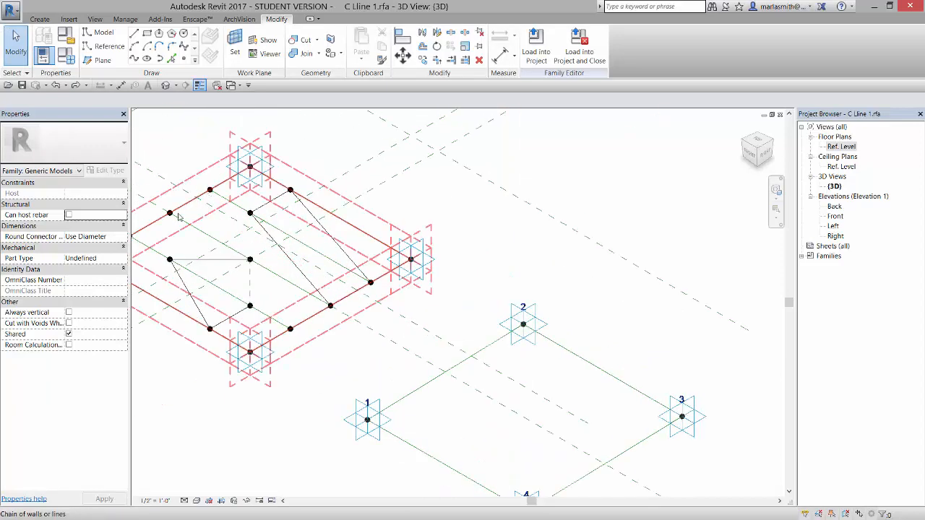
Place hosted reference points on the line between adaptive points 1 and 2.
{"action": "left_click", "coordinate": [249, 351]}
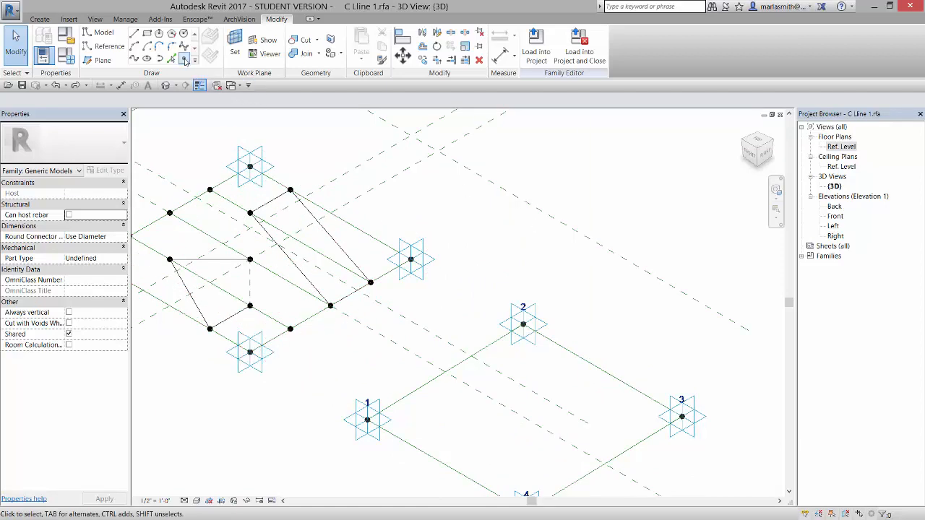
{"action": "mouse_move", "coordinate": [186, 58]}
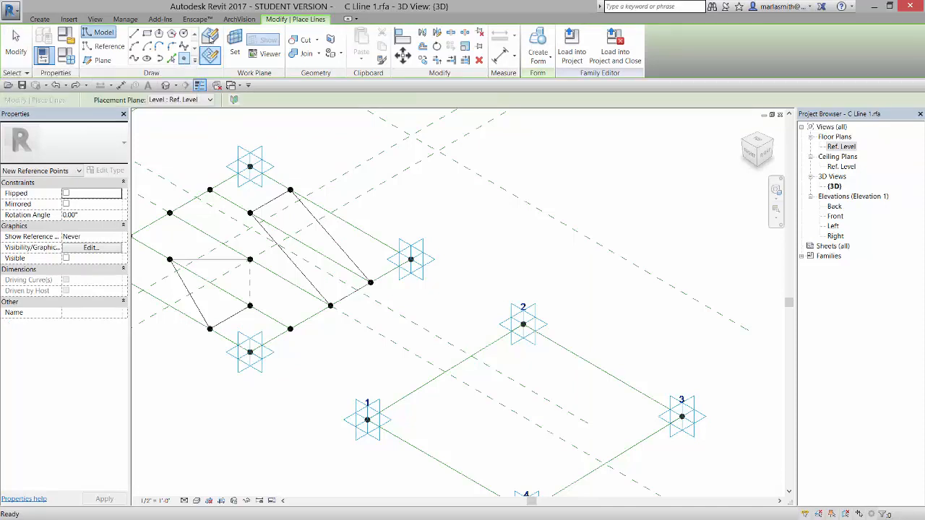
{"action": "mouse_move", "coordinate": [211, 35]}
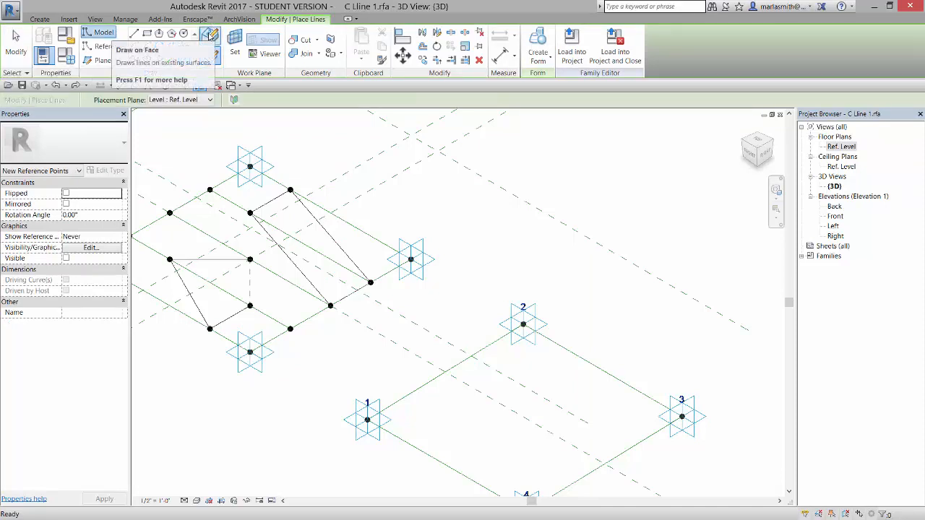
{"action": "left_click_drag", "start_coordinate": [367, 419], "coordinate": [522, 323]}
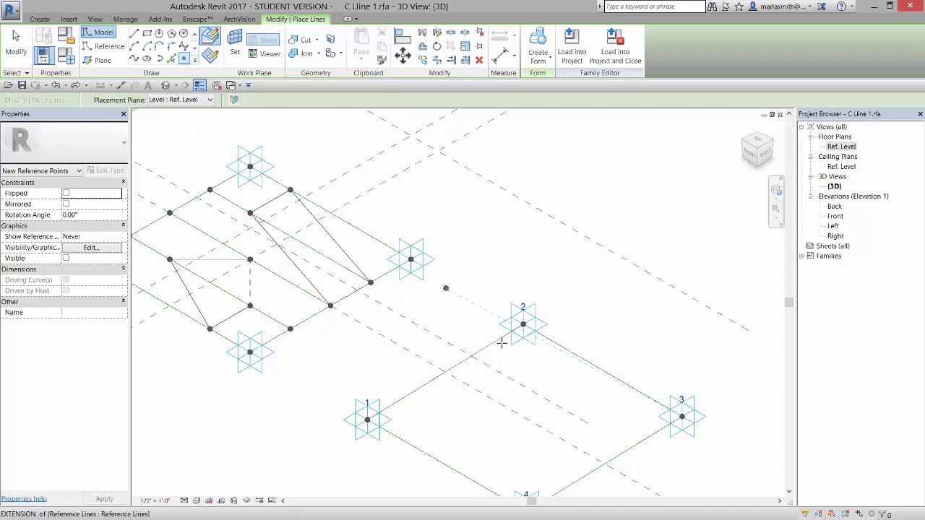
{"action": "left_click_drag", "start_coordinate": [367, 420], "coordinate": [522, 324]}
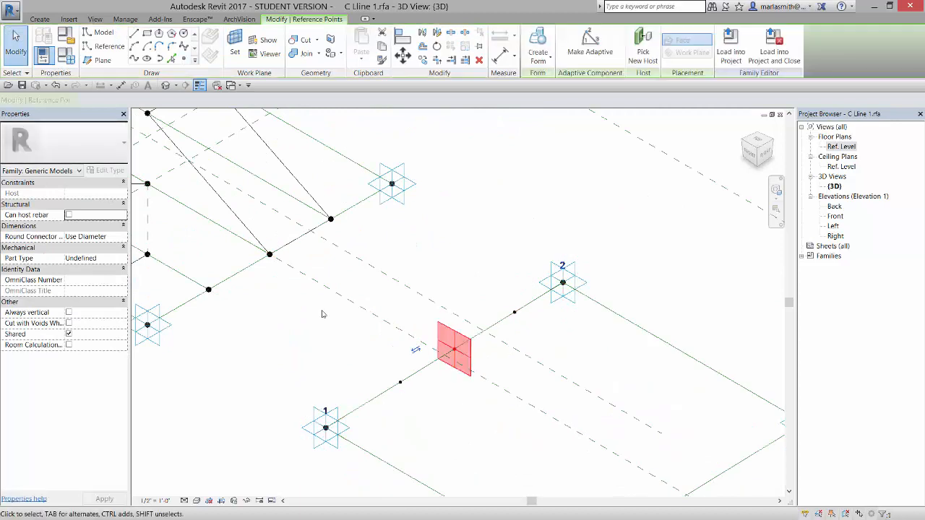
Set the hosted point to Normalized Curve Parameter 0.5 and drag corner 2 to verify it stays halfway.
{"action": "left_click", "coordinate": [148, 325]}
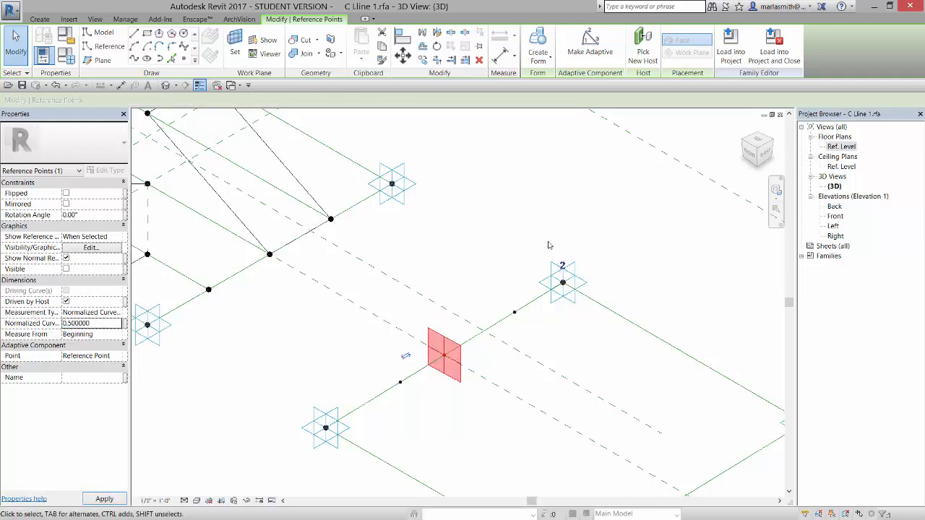
{"action": "left_click", "coordinate": [563, 279]}
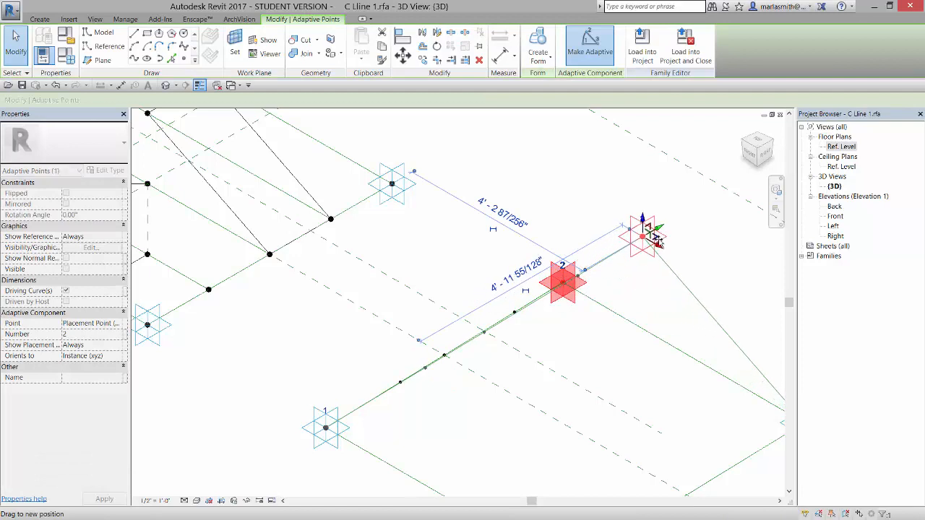
{"action": "left_click_drag", "start_coordinate": [654, 238], "coordinate": [633, 243]}
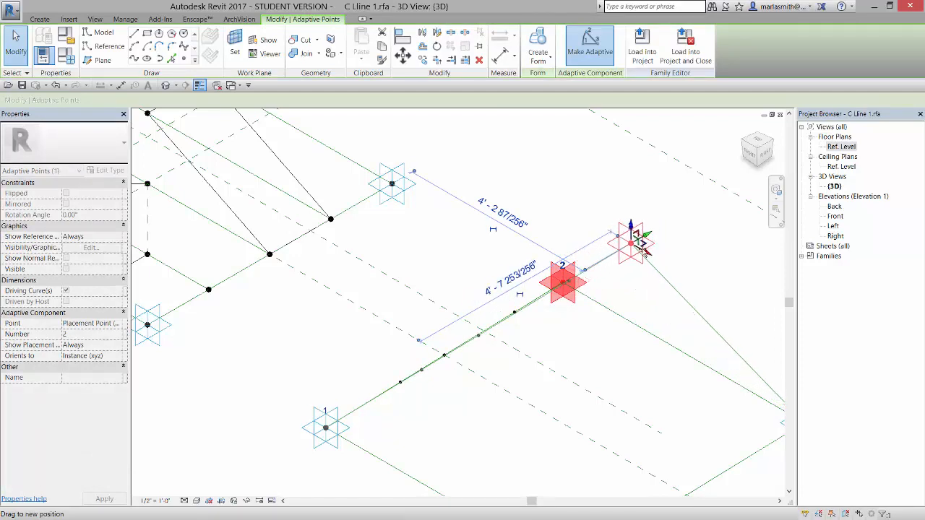
{"action": "left_click_drag", "start_coordinate": [629, 243], "coordinate": [563, 282]}
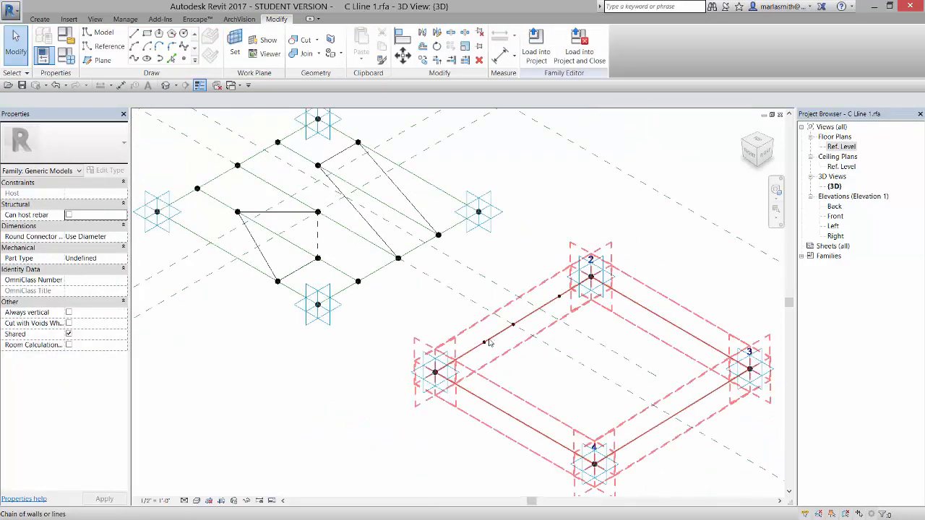
{"action": "mouse_move", "coordinate": [515, 326]}
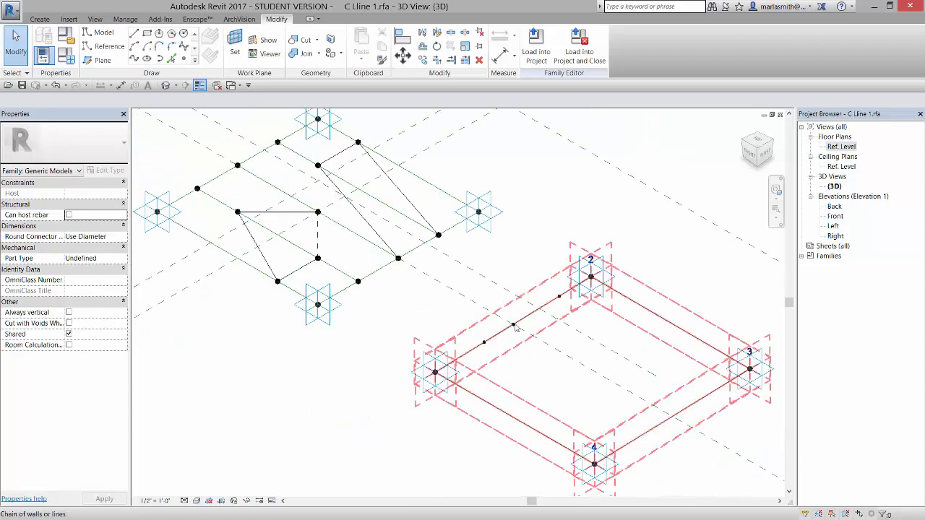